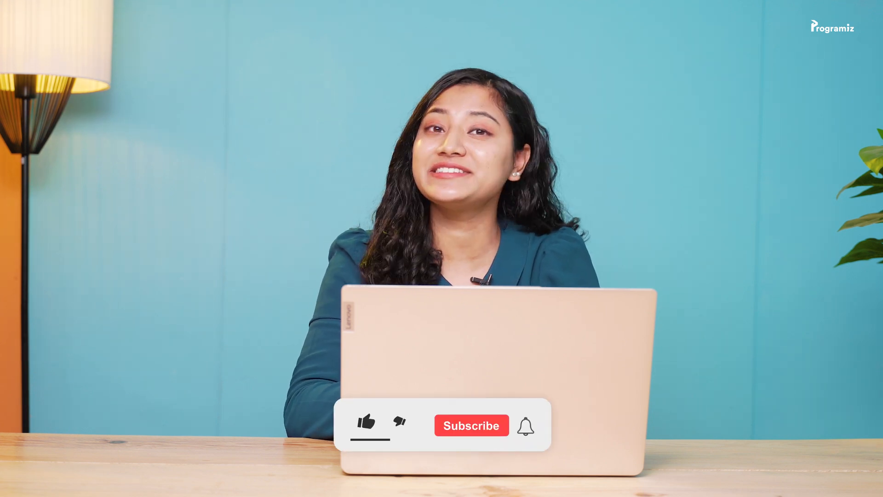
pyautogui.click(471, 425)
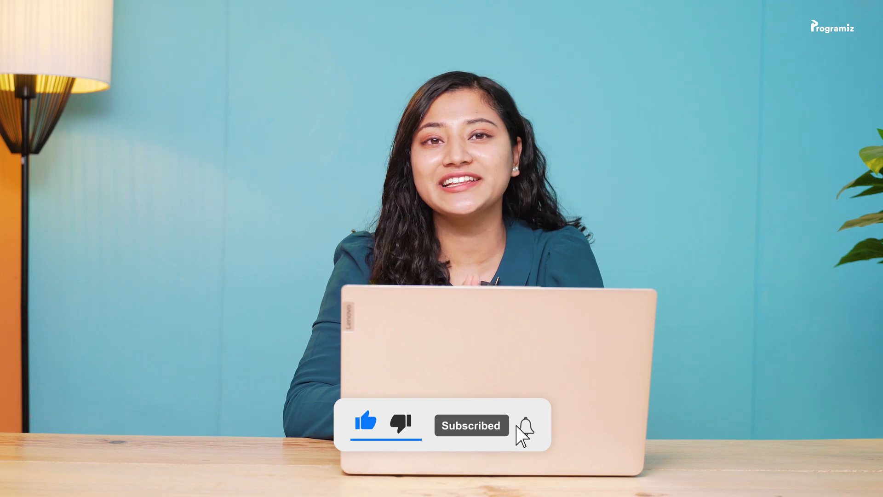
pyautogui.click(525, 425)
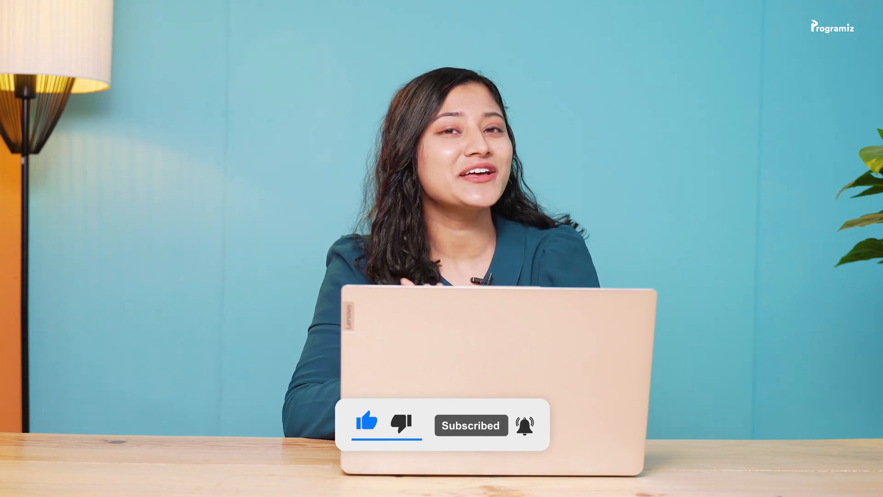